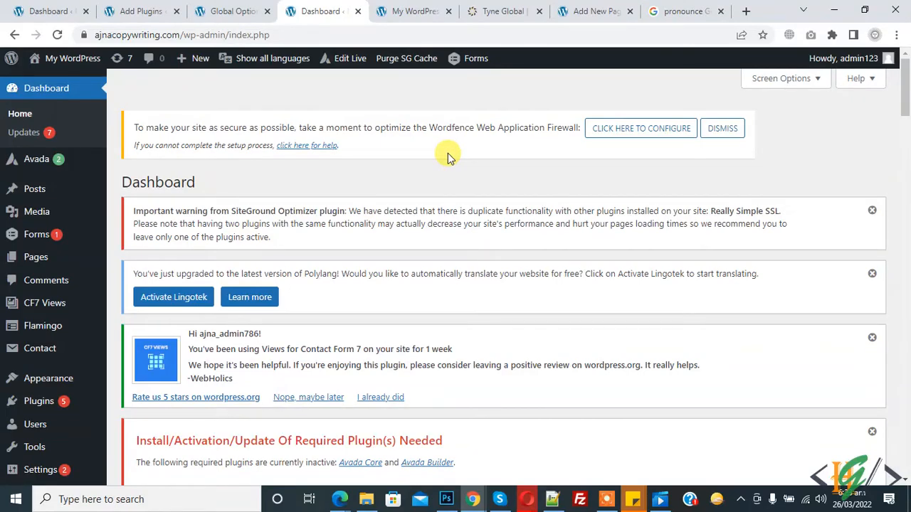
Search the plugin directory for 'top bar' from Plugins > Add New
{"action": "scroll", "scroll_direction": "down", "scroll_amount": 3}
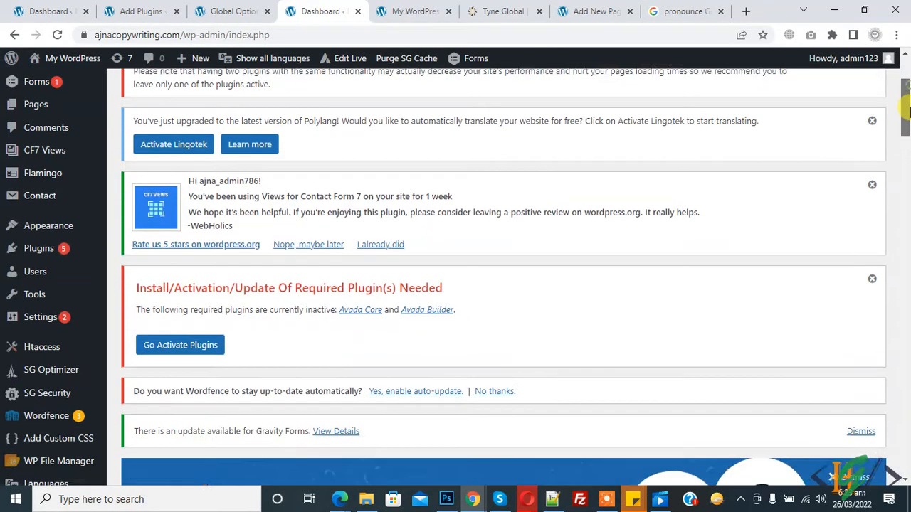
{"action": "scroll", "scroll_direction": "down", "scroll_amount": 3}
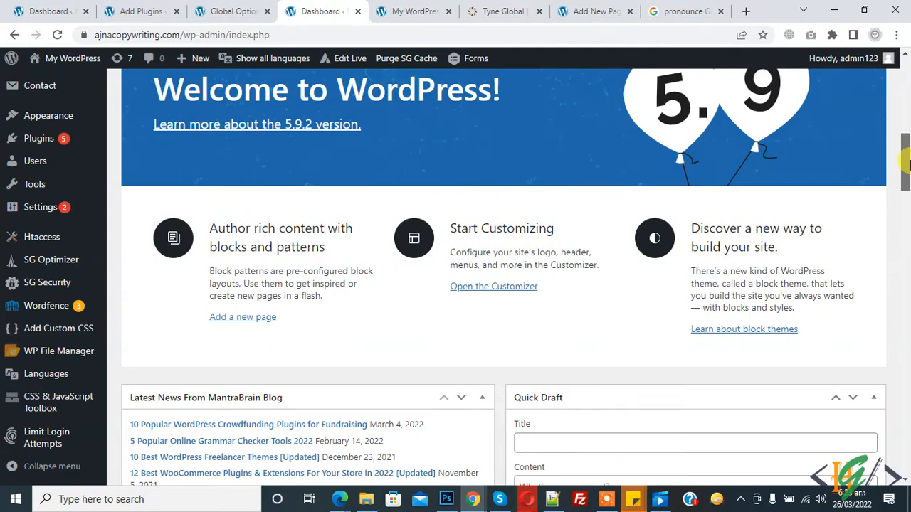
{"action": "scroll", "scroll_direction": "up", "scroll_amount": 3}
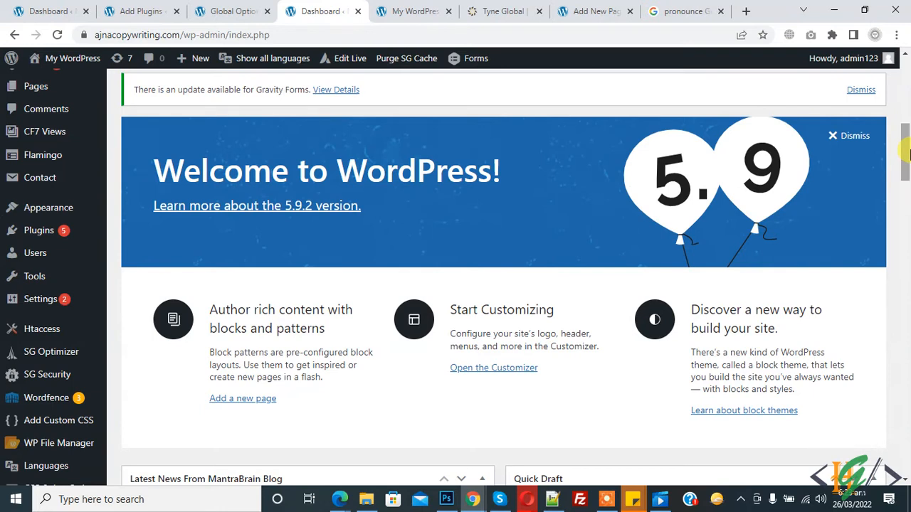
{"action": "mouse_move", "coordinate": [40, 230]}
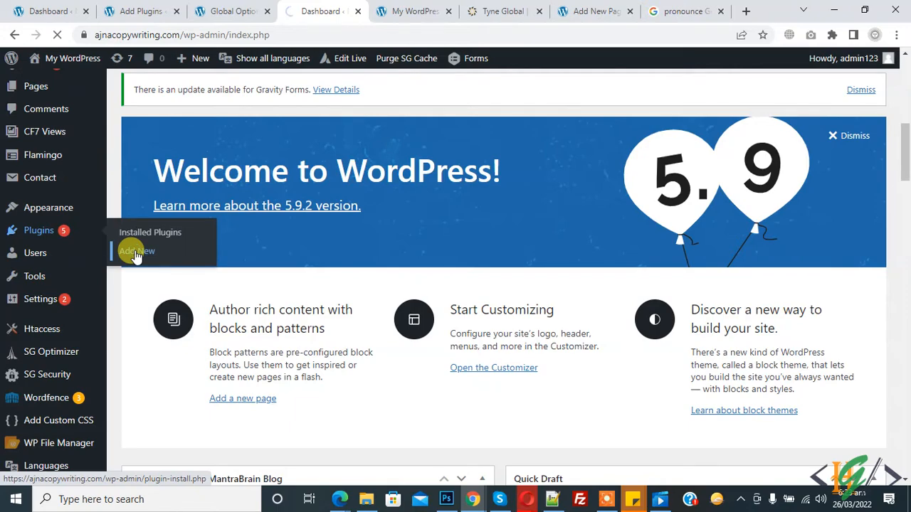
{"action": "left_click", "coordinate": [137, 251]}
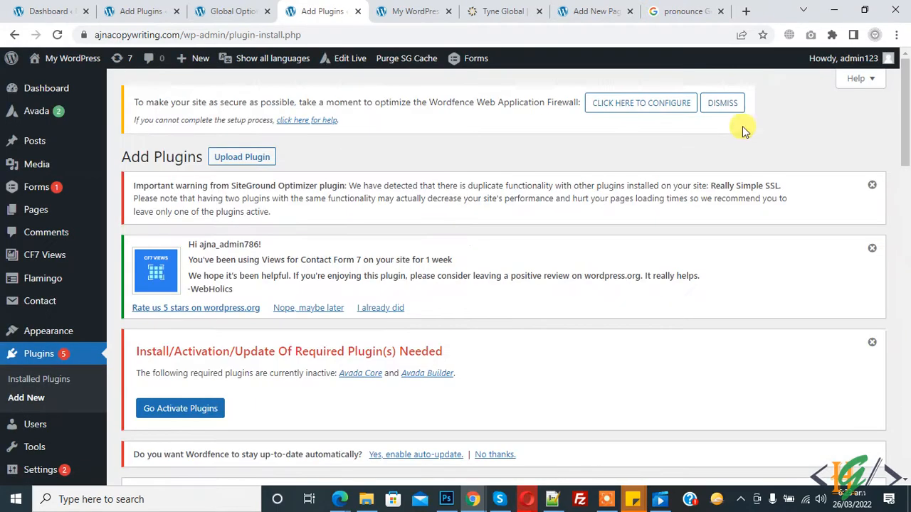
{"action": "left_click", "coordinate": [786, 184]}
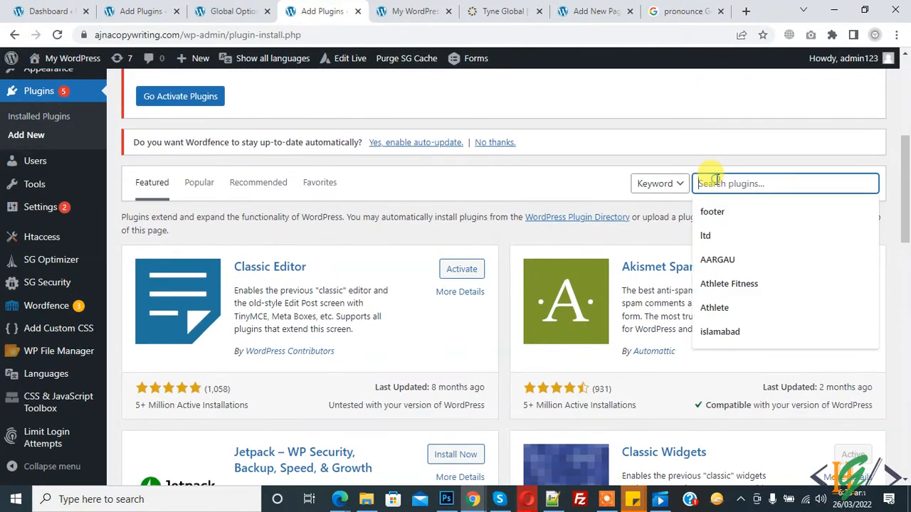
{"action": "type", "text": "top bar"}
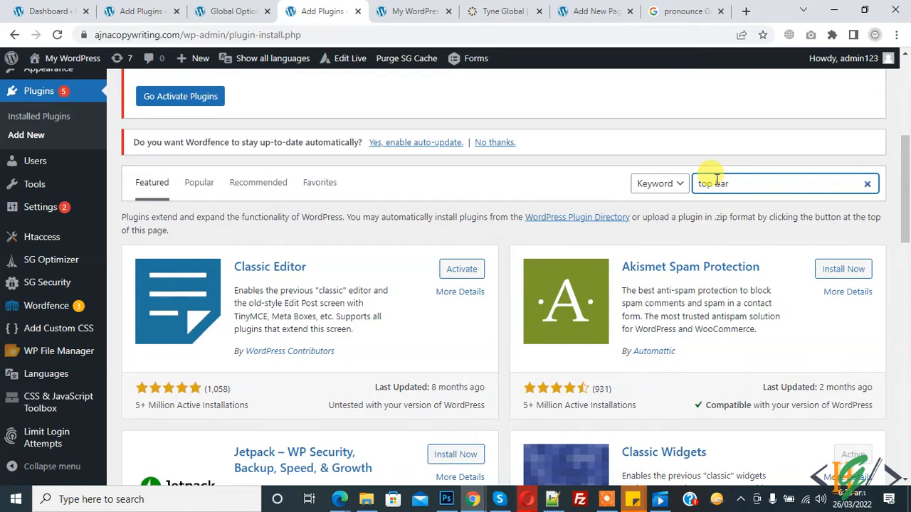
{"action": "key", "text": "Return"}
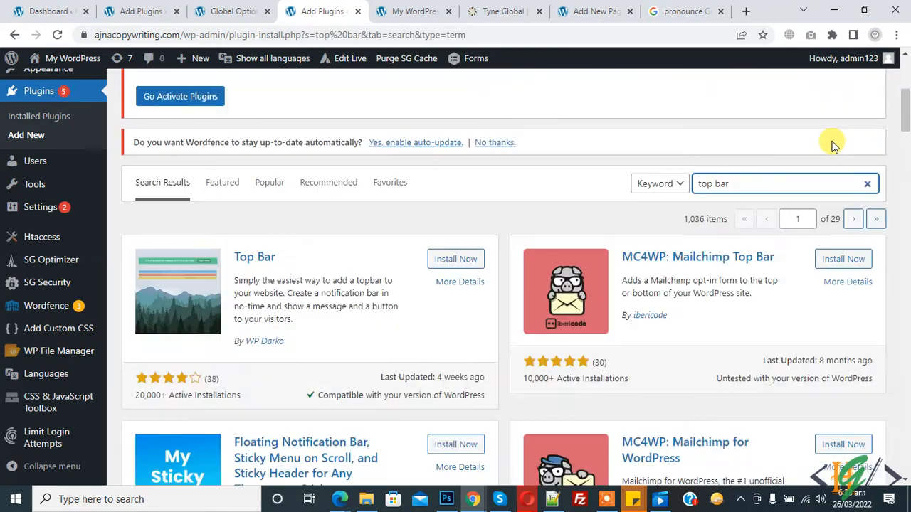
{"action": "mouse_move", "coordinate": [253, 256]}
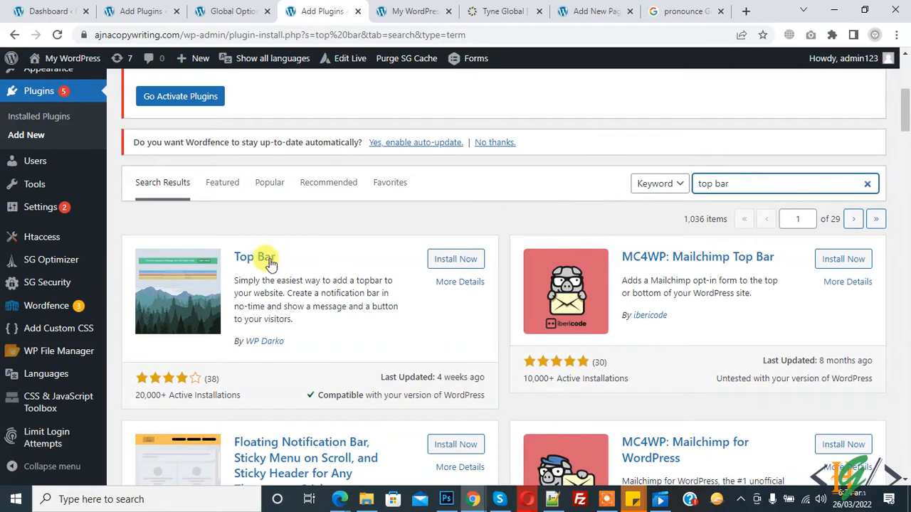
Install the Top Bar plugin by WP Darko and activate it
{"action": "left_click", "coordinate": [456, 259]}
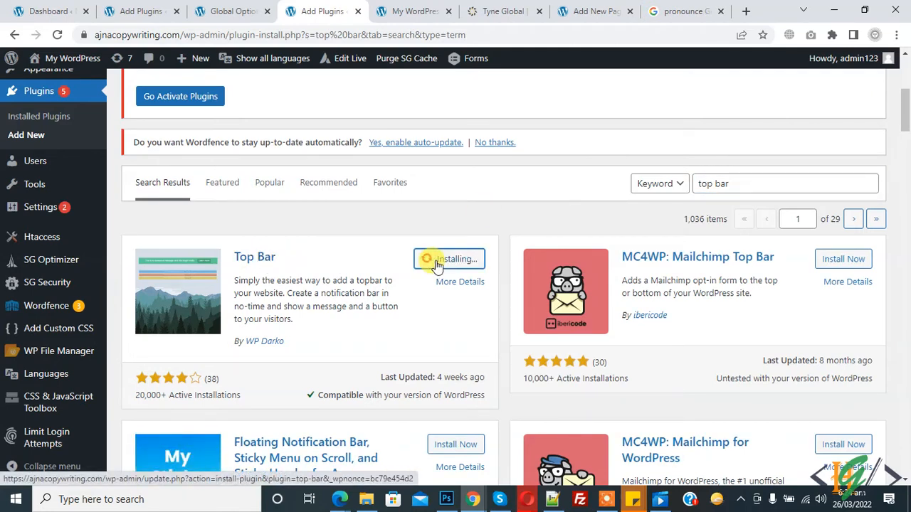
{"action": "left_click", "coordinate": [449, 259]}
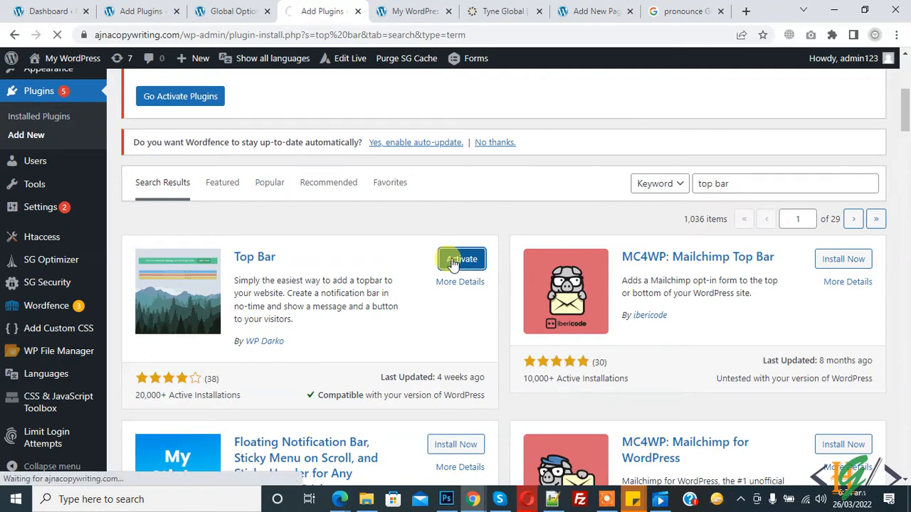
{"action": "left_click", "coordinate": [461, 259]}
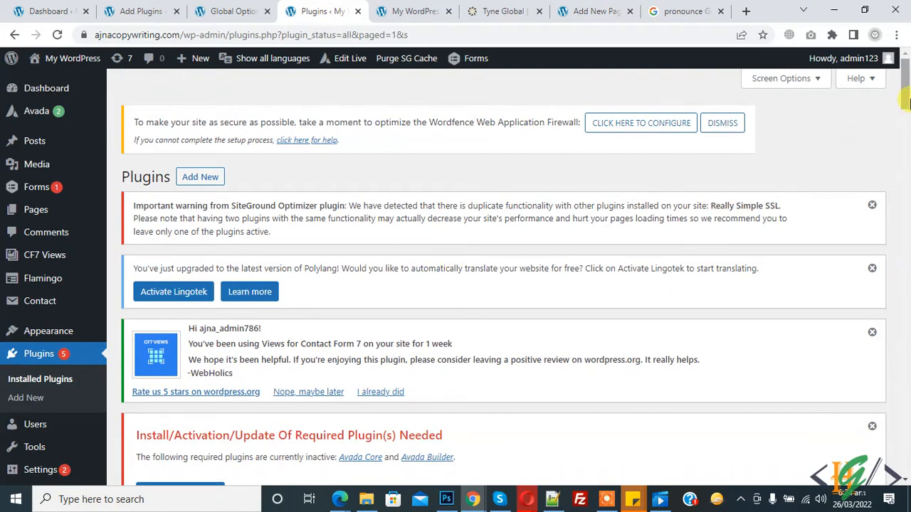
{"action": "scroll", "scroll_direction": "down", "scroll_amount": 3}
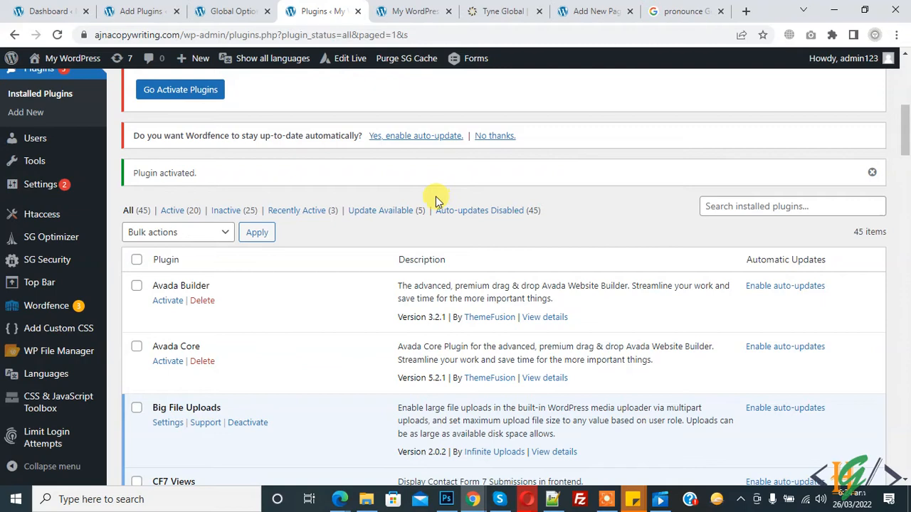
Bring up the Top Bar plugin settings page and glance at the live site
{"action": "left_click", "coordinate": [40, 282]}
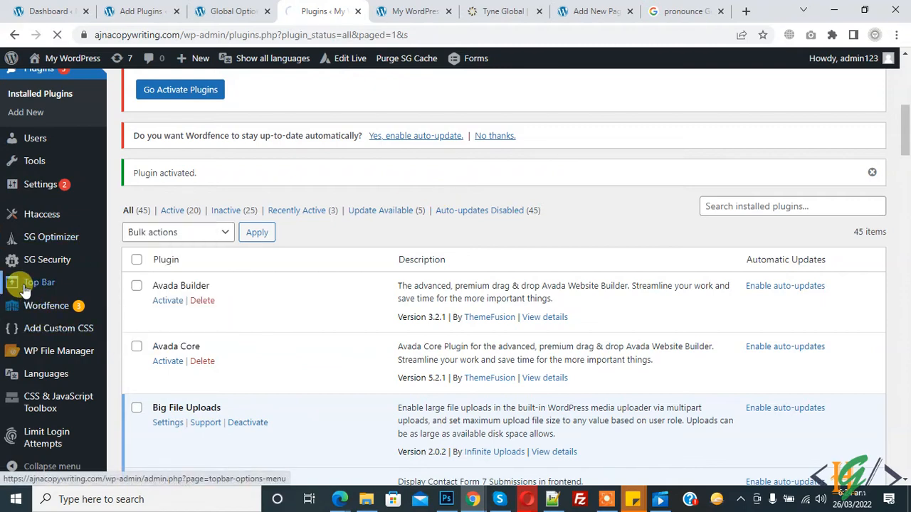
{"action": "left_click", "coordinate": [40, 282]}
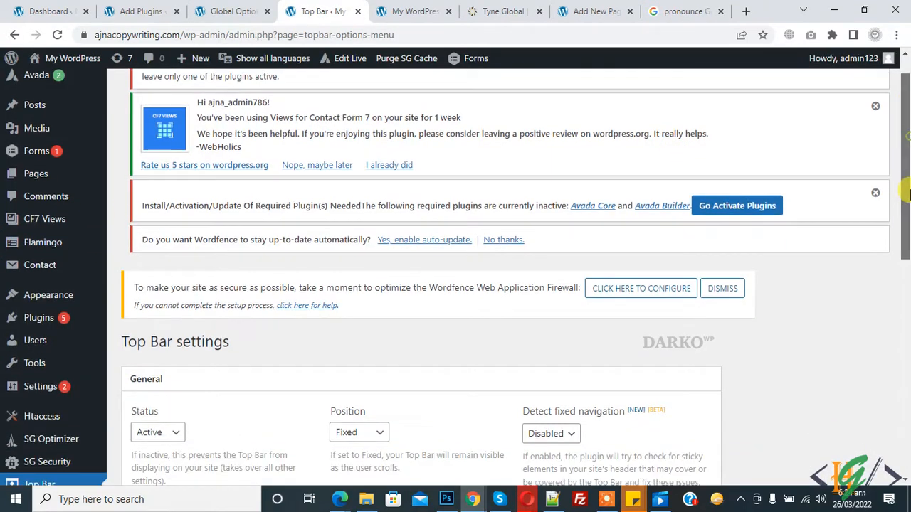
{"action": "scroll", "scroll_direction": "down", "scroll_amount": 3}
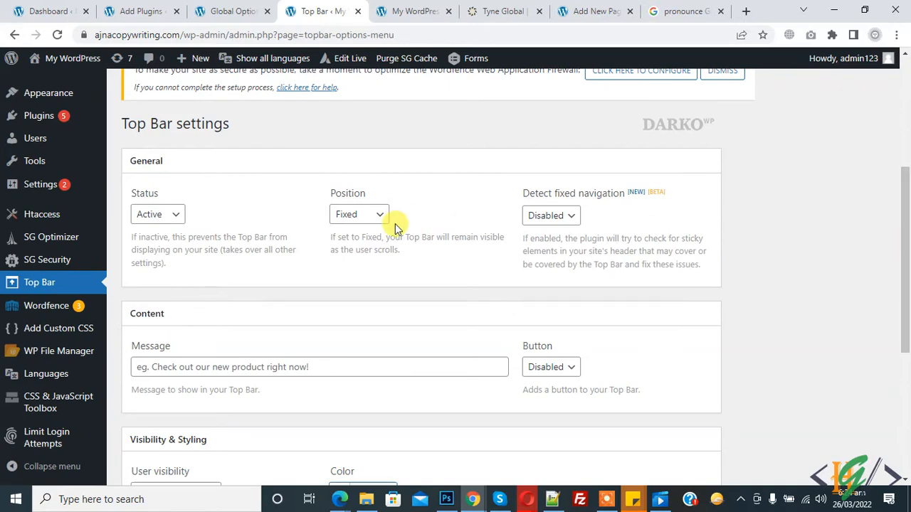
{"action": "mouse_move", "coordinate": [165, 227]}
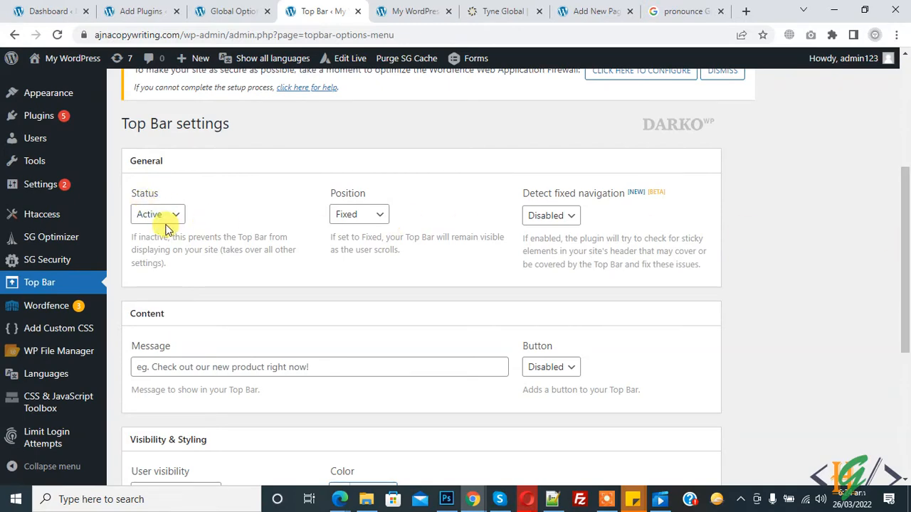
{"action": "left_click", "coordinate": [412, 12]}
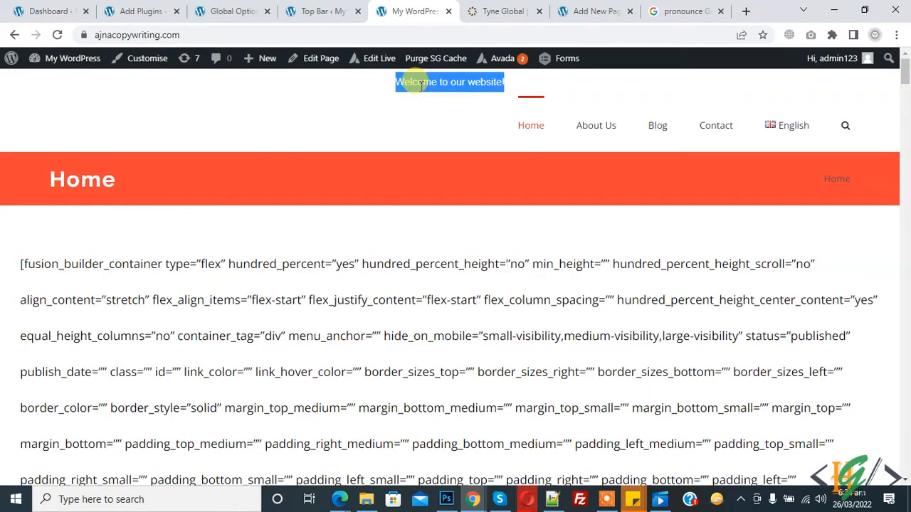
{"action": "left_click", "coordinate": [322, 11]}
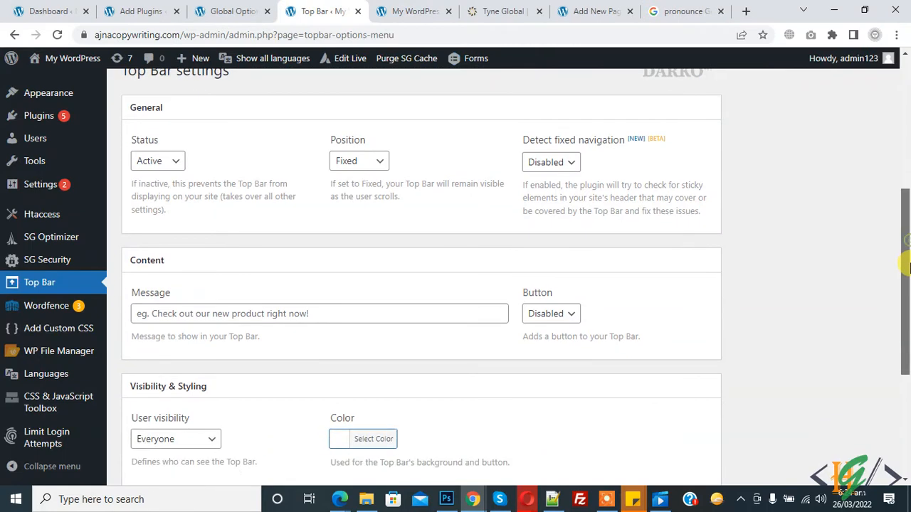
Set the bar's Position to Fixed so it stays in place while scrolling
{"action": "left_click", "coordinate": [358, 155]}
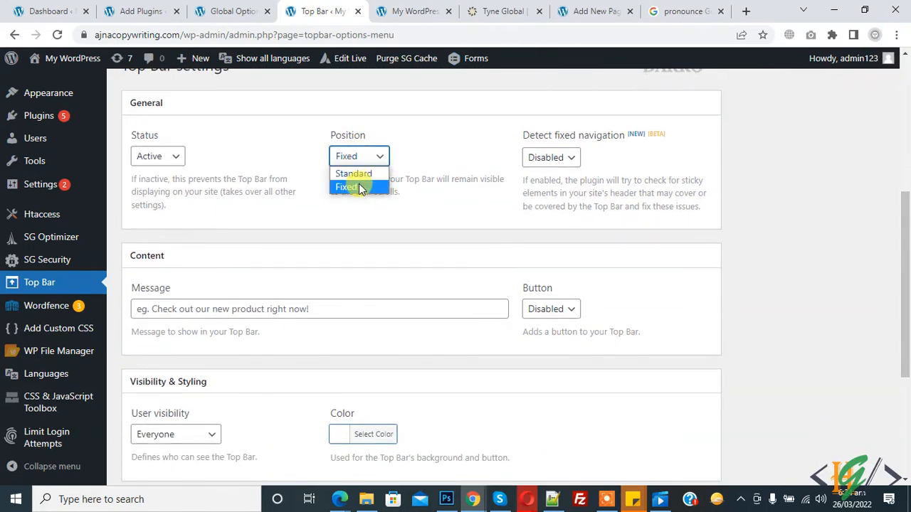
{"action": "left_click", "coordinate": [347, 188]}
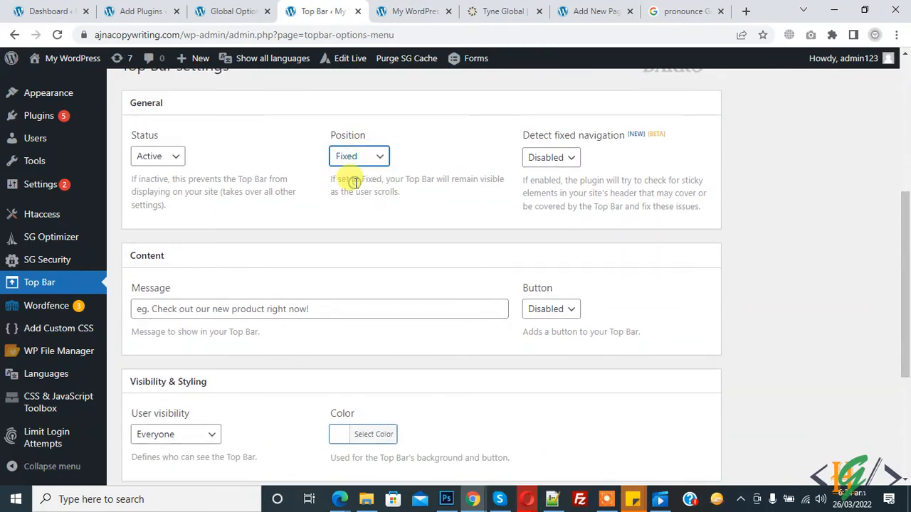
{"action": "left_click", "coordinate": [413, 11]}
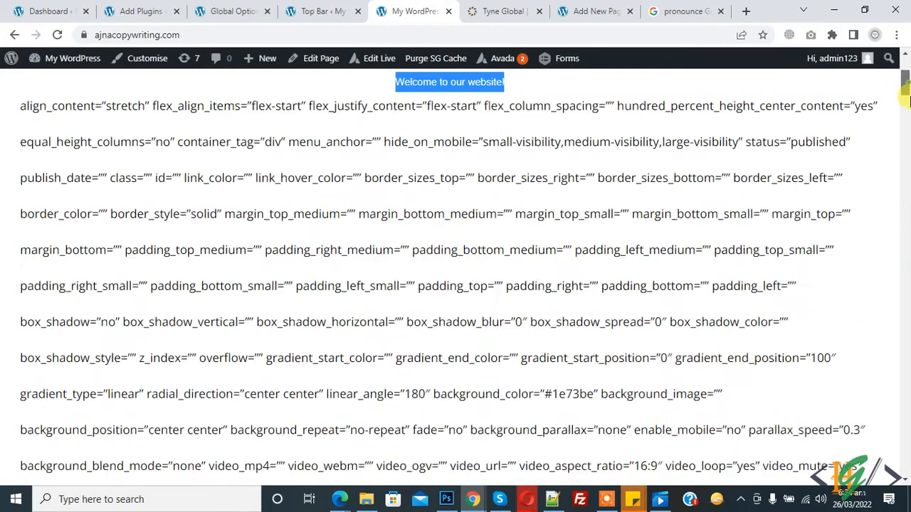
{"action": "left_click", "coordinate": [322, 12]}
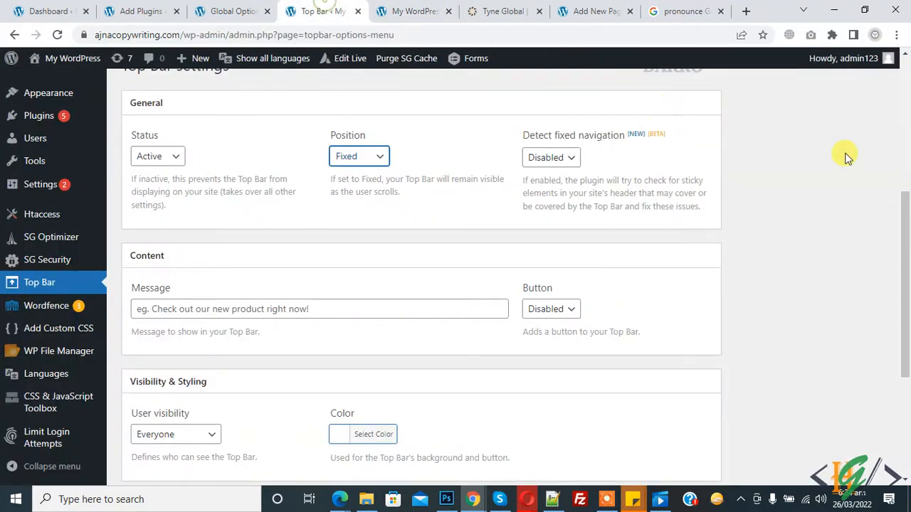
Enter the message 'Welcome to Our Website' and set Button to Enabled
{"action": "left_click", "coordinate": [319, 139]}
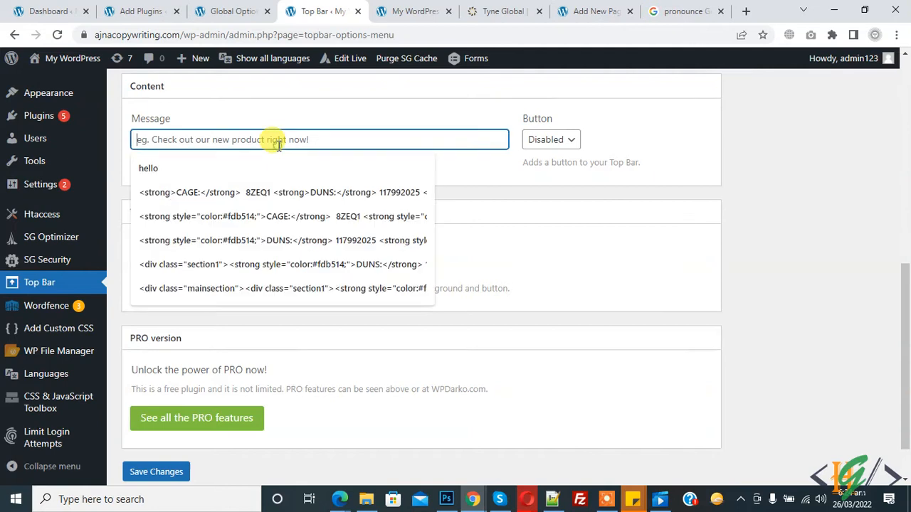
{"action": "type", "text": "Welcome"}
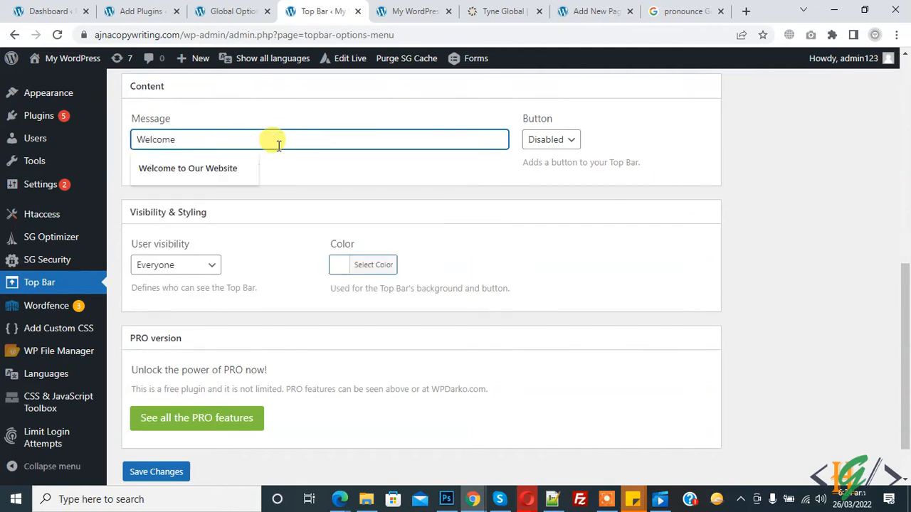
{"action": "left_click", "coordinate": [550, 139]}
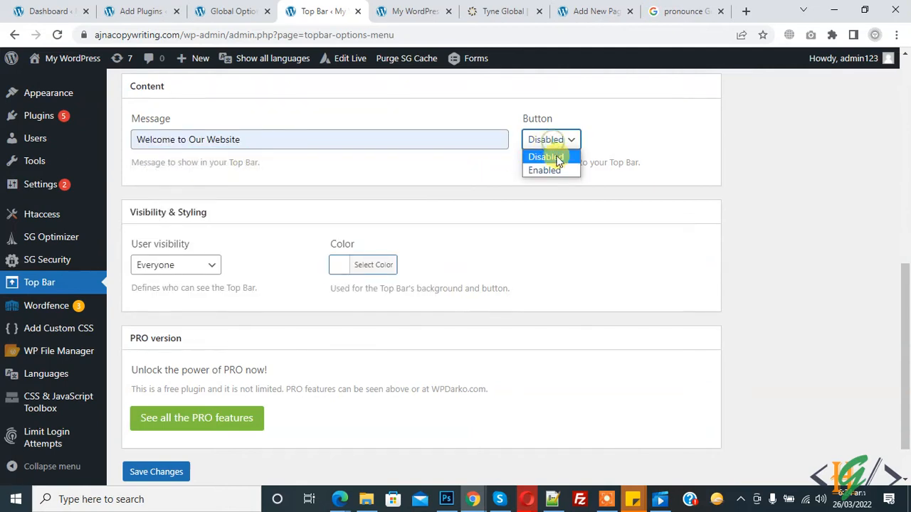
{"action": "left_click", "coordinate": [543, 171]}
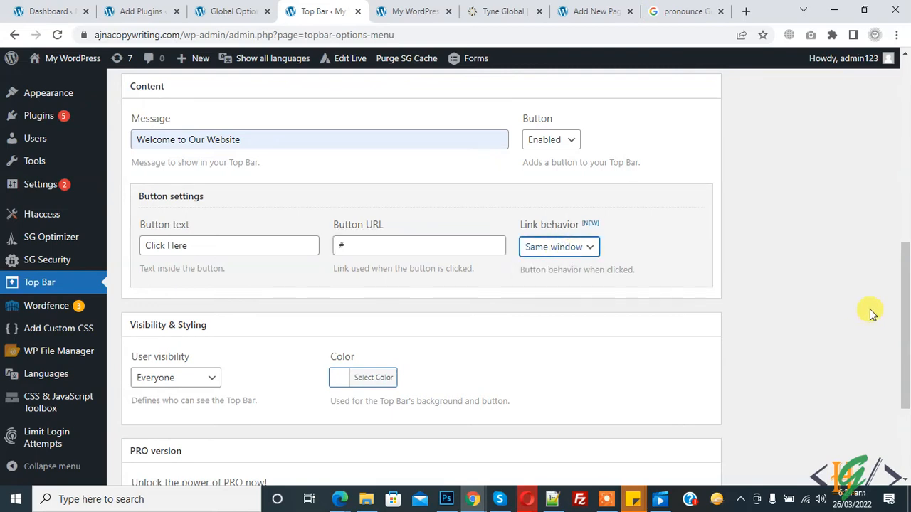
{"action": "scroll", "scroll_direction": "down", "scroll_amount": 3}
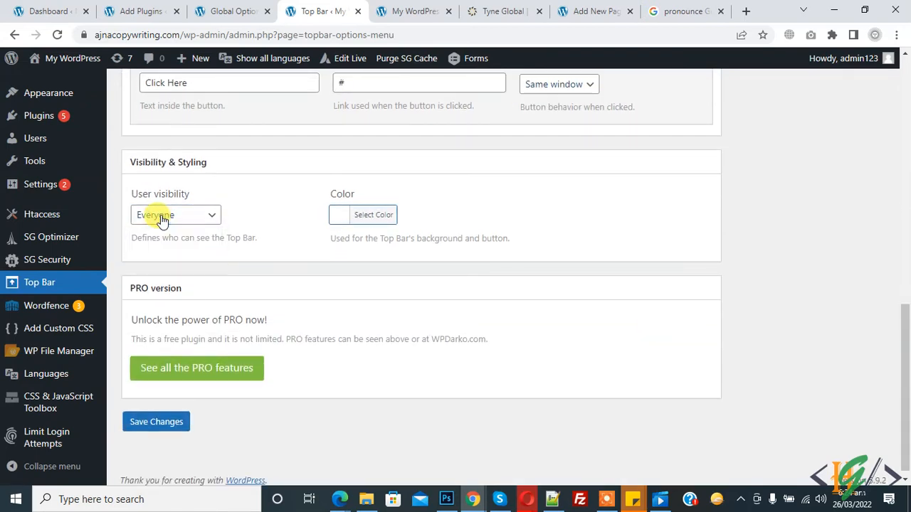
{"action": "left_click", "coordinate": [372, 213]}
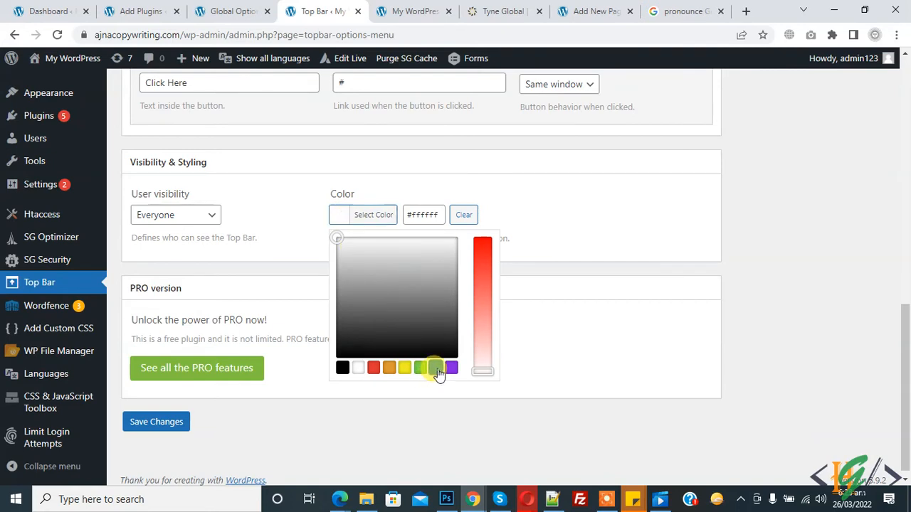
Pick the blue swatch for the bar background and save the settings
{"action": "left_click", "coordinate": [157, 422]}
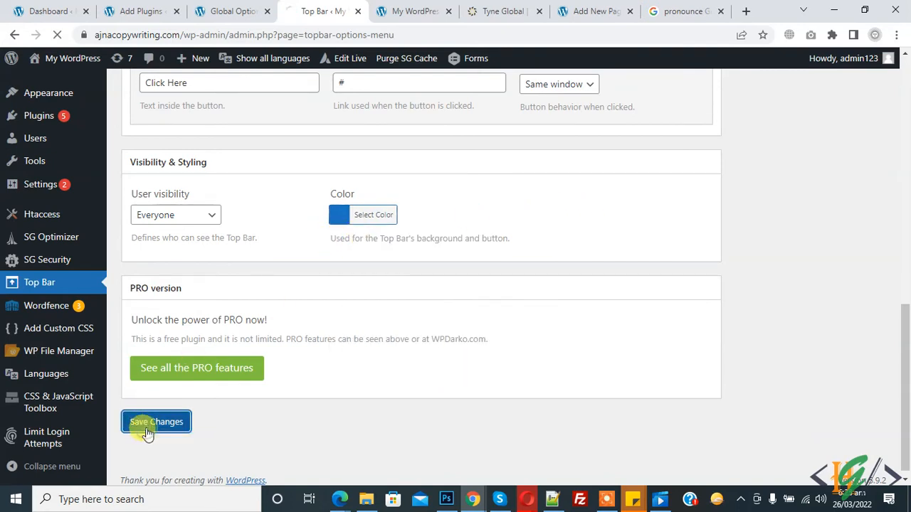
{"action": "left_click", "coordinate": [156, 421]}
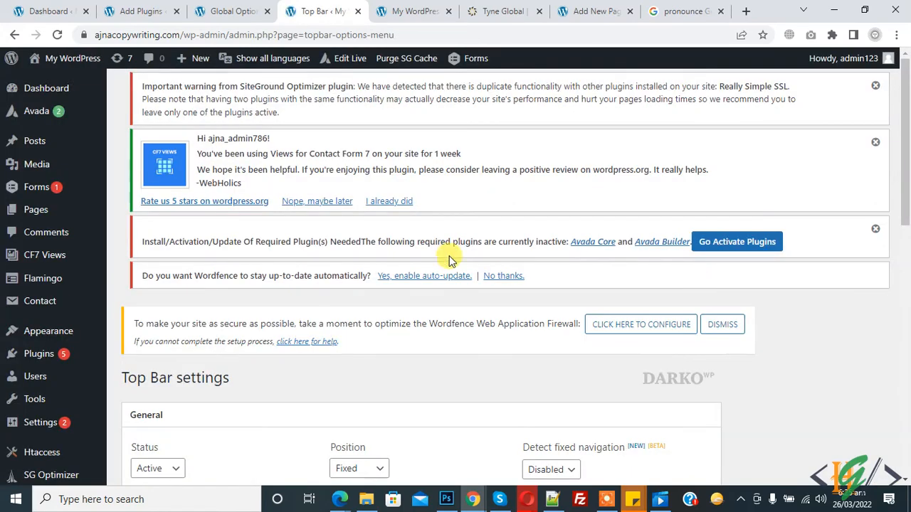
{"action": "left_click", "coordinate": [413, 12]}
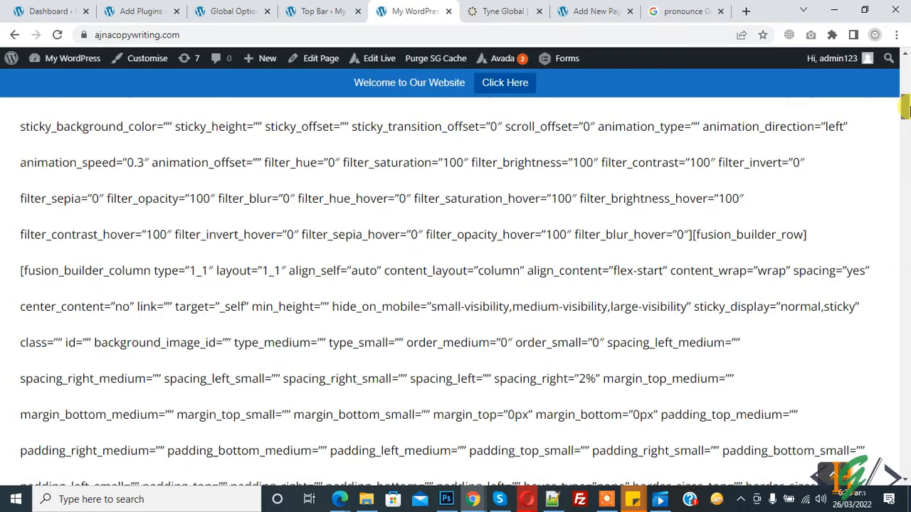
Scroll the live site to the top to see the blue 'Welcome to Our Website' bar
{"action": "scroll", "scroll_direction": "up", "scroll_amount": 3}
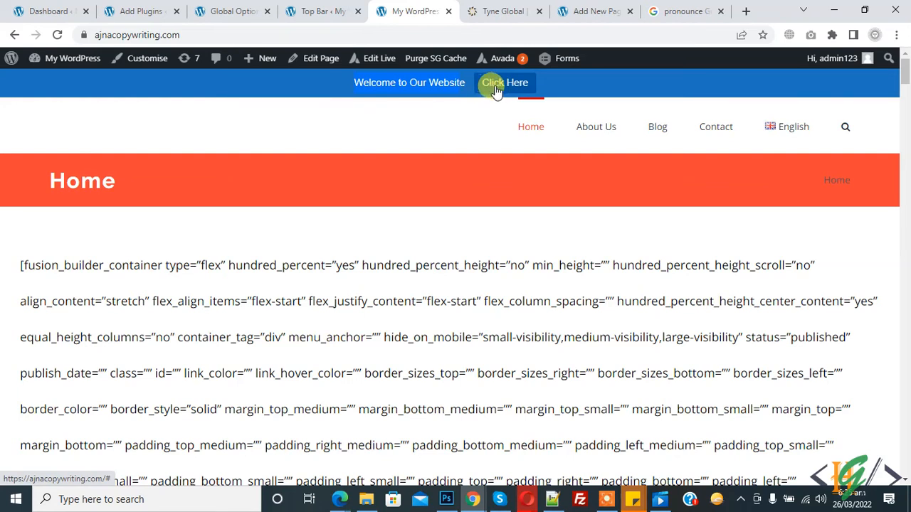
{"action": "mouse_move", "coordinate": [292, 130]}
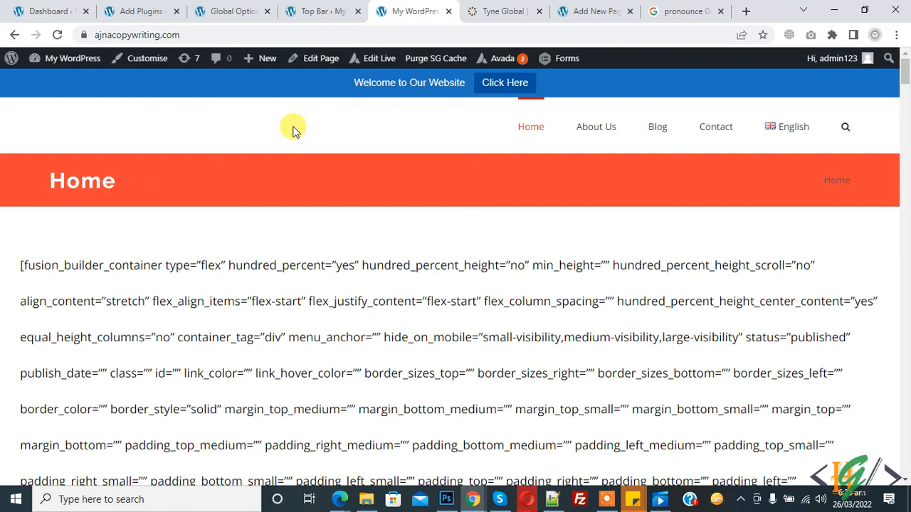
{"action": "mouse_move", "coordinate": [899, 133]}
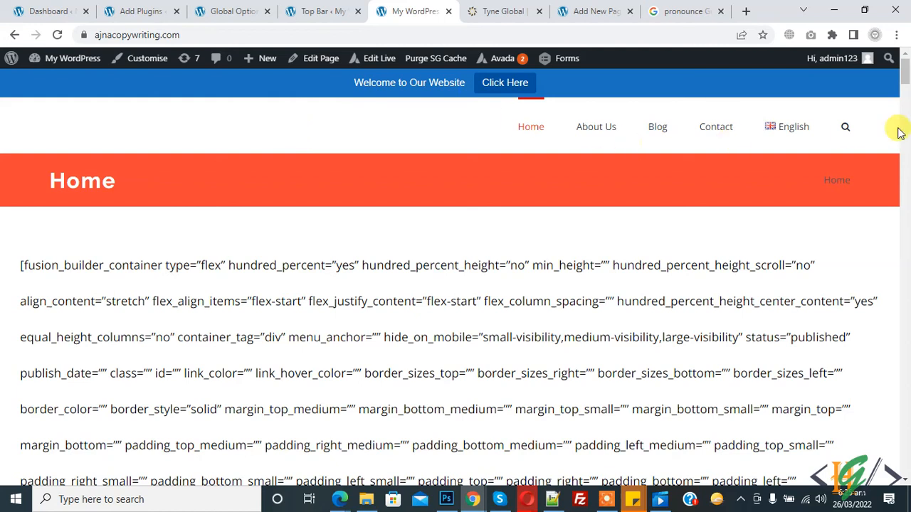